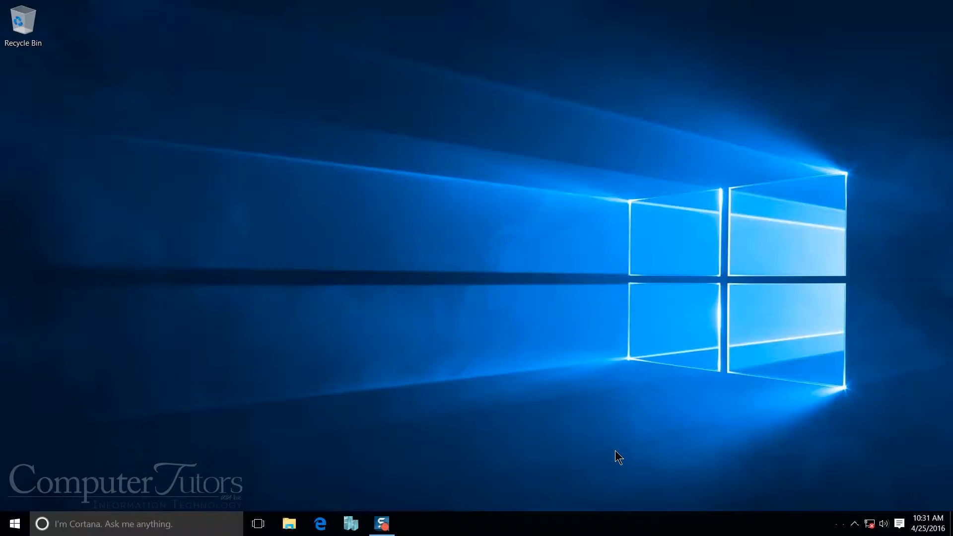
# Open File Explorer on USB drive E: to list its five confidential files.
pyautogui.click(289, 523)
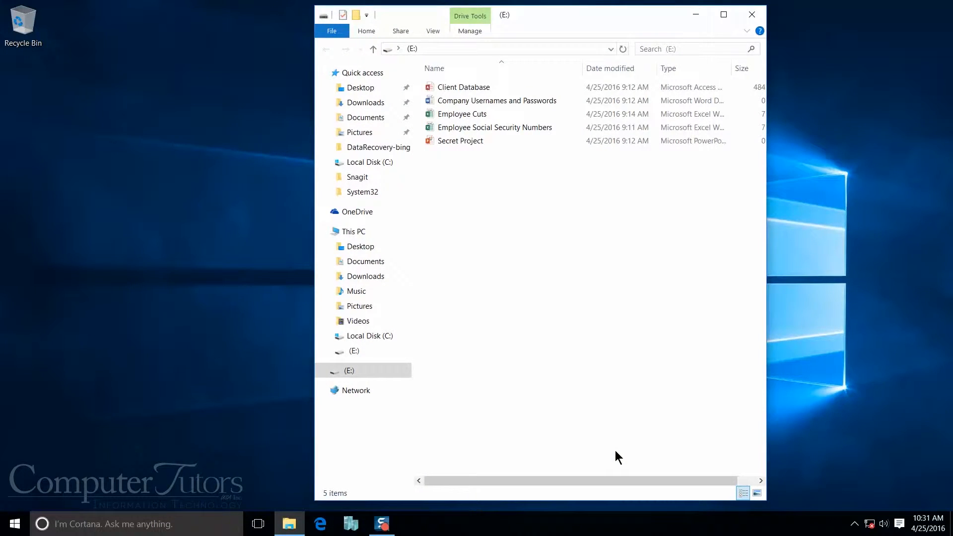
pyautogui.moveTo(619, 440)
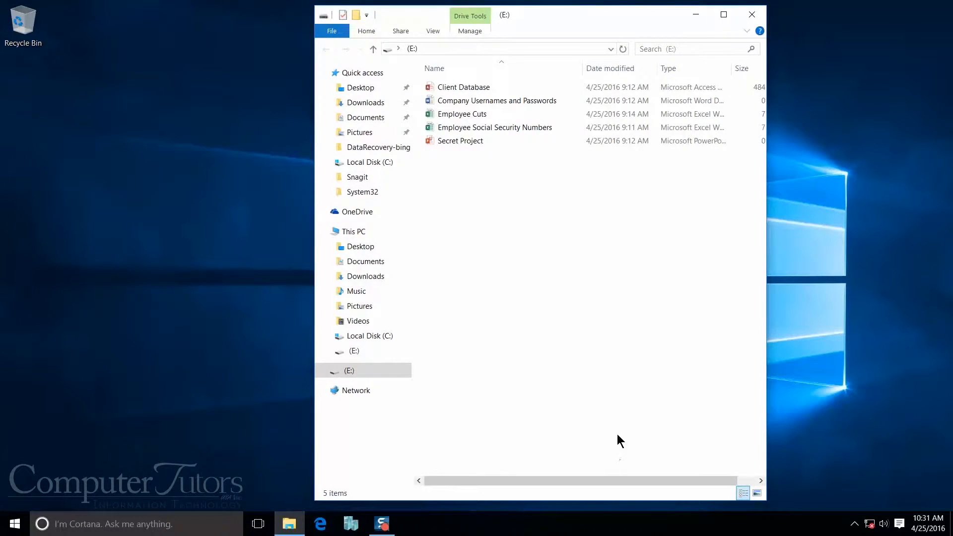
pyautogui.click(497, 101)
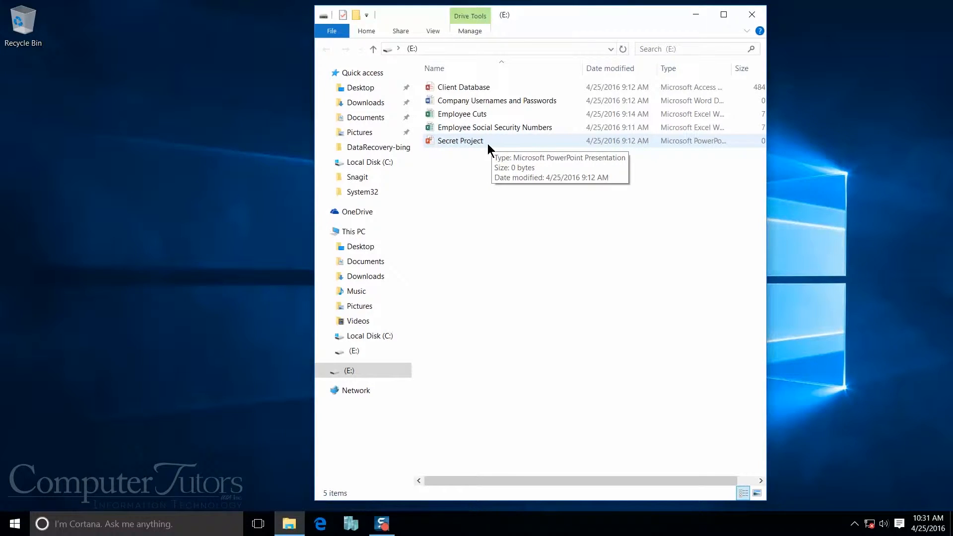
pyautogui.moveTo(481, 206)
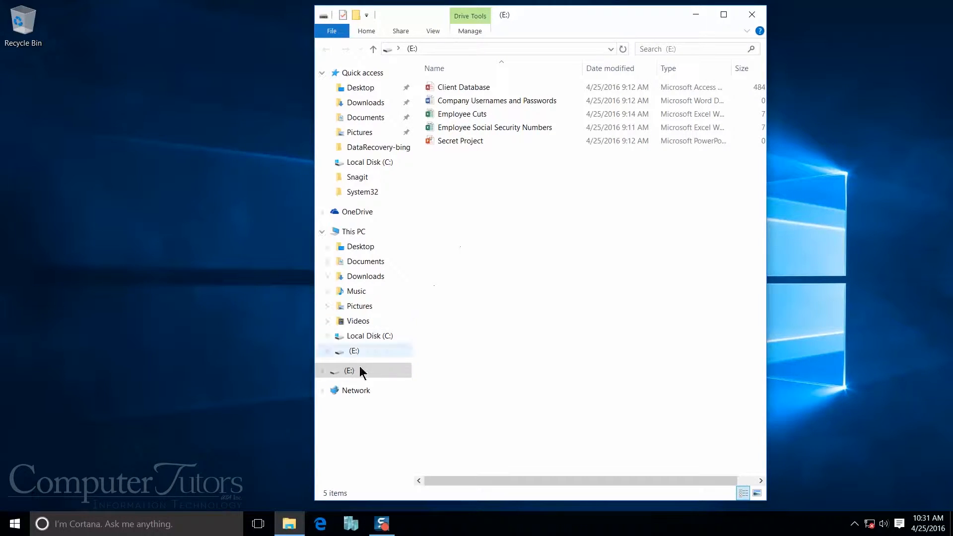
# Start BitLocker for drive E: from Drive Tools > Manage > BitLocker > Turn on BitLocker.
pyautogui.rightClick(349, 371)
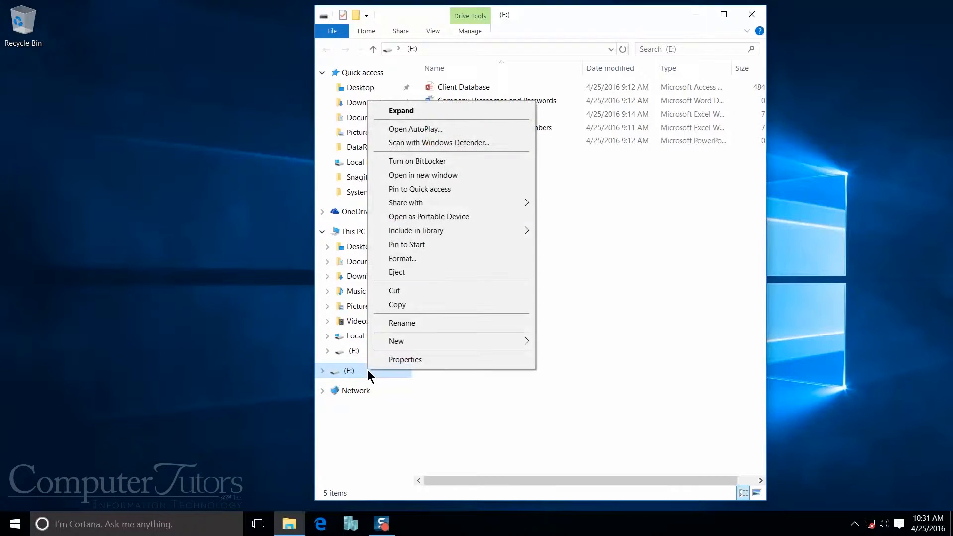
pyautogui.moveTo(425, 164)
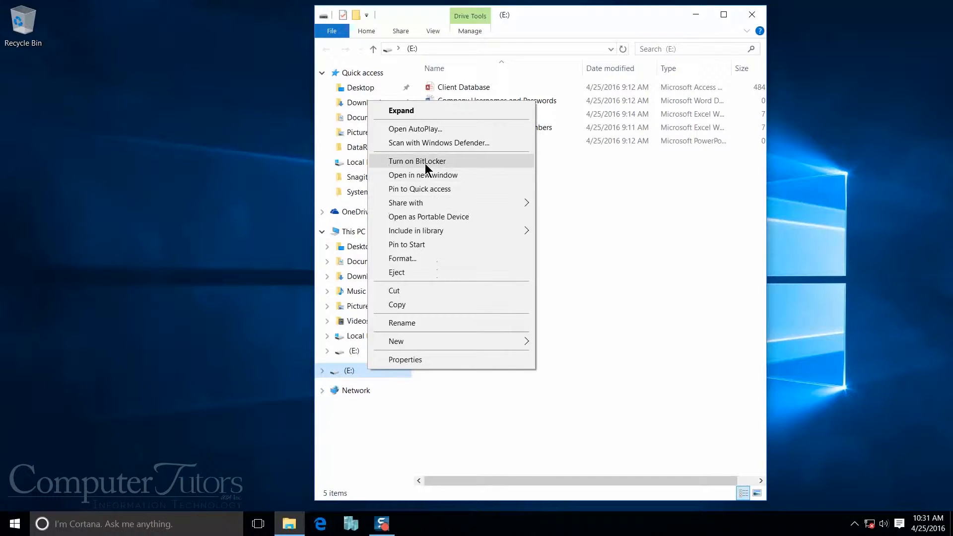
pyautogui.click(611, 239)
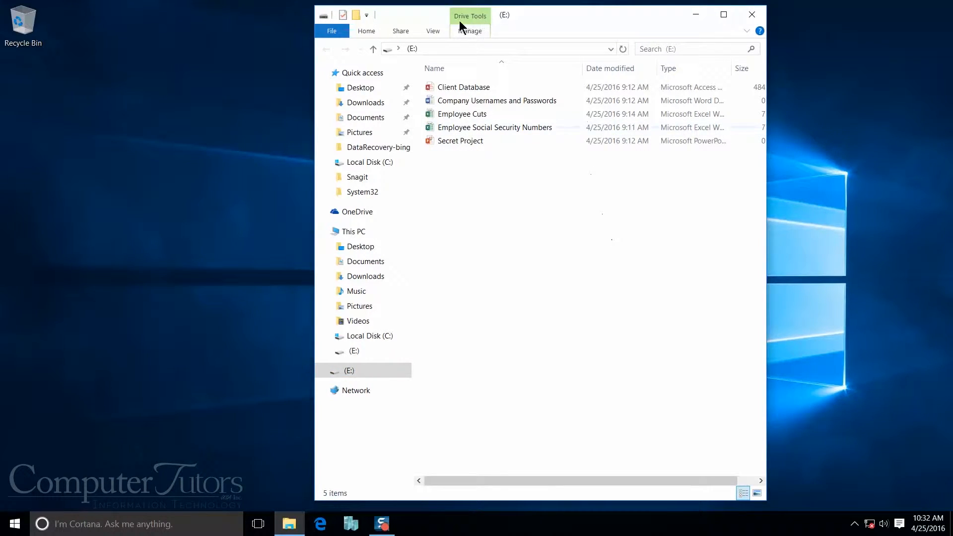
pyautogui.click(468, 31)
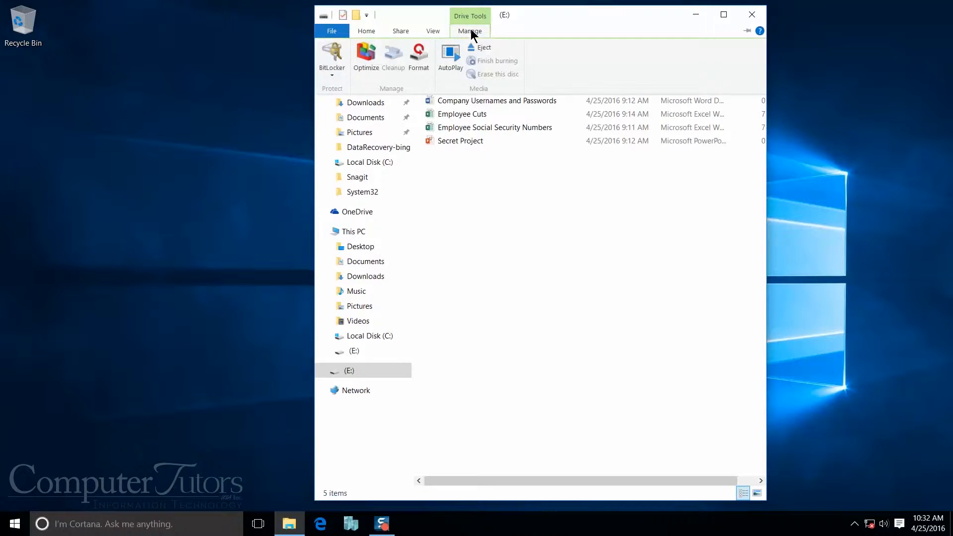
pyautogui.click(332, 57)
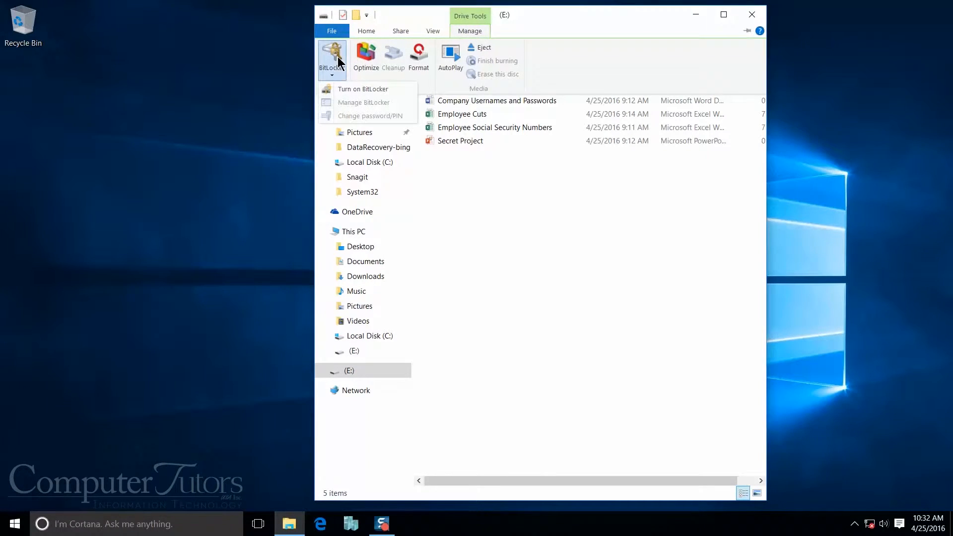
pyautogui.moveTo(362, 89)
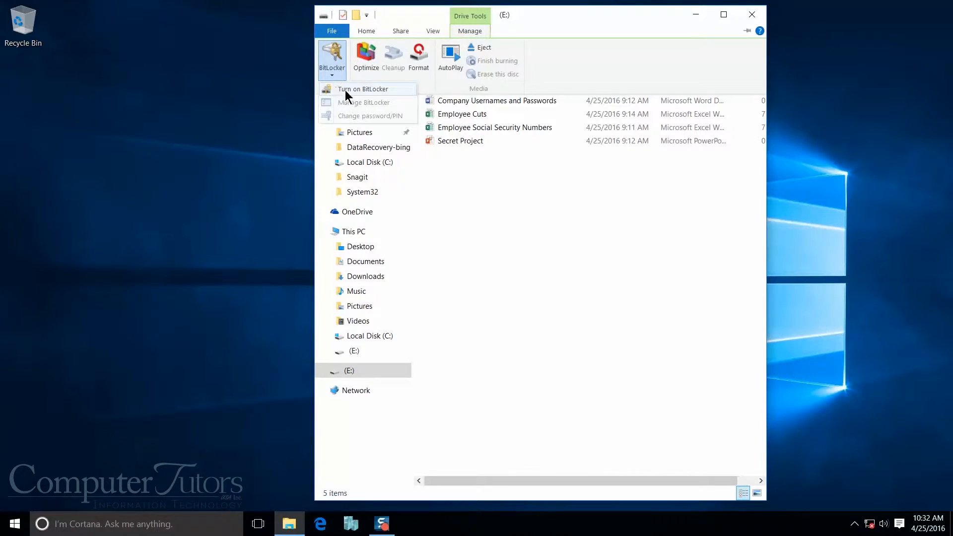
pyautogui.click(363, 89)
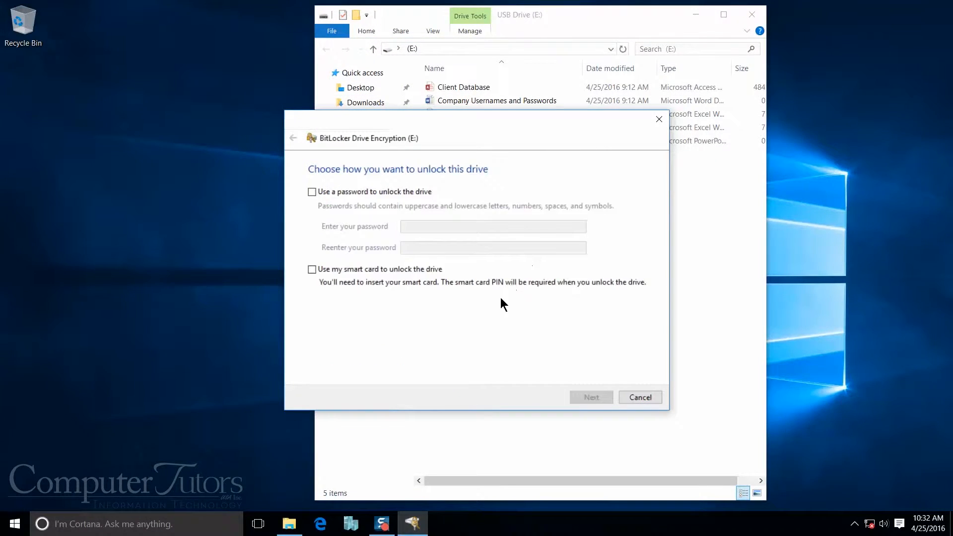
pyautogui.moveTo(492, 302)
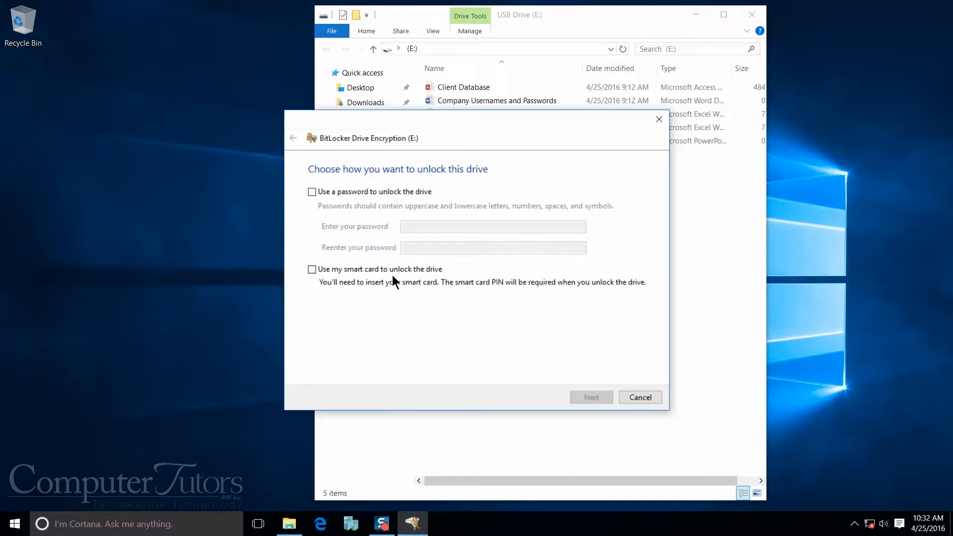
# Choose password unlock for drive E:, enter the password twice, and continue.
pyautogui.click(311, 192)
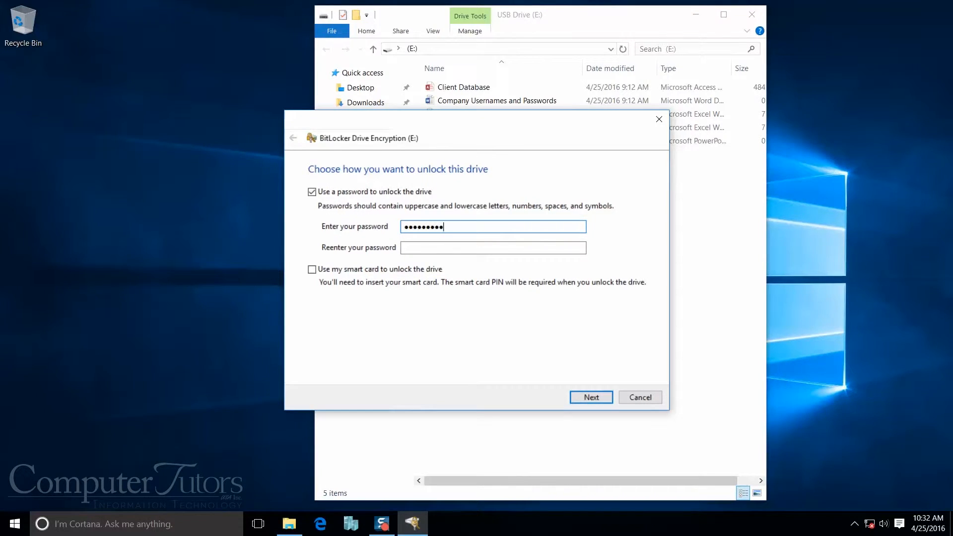
pyautogui.click(493, 247)
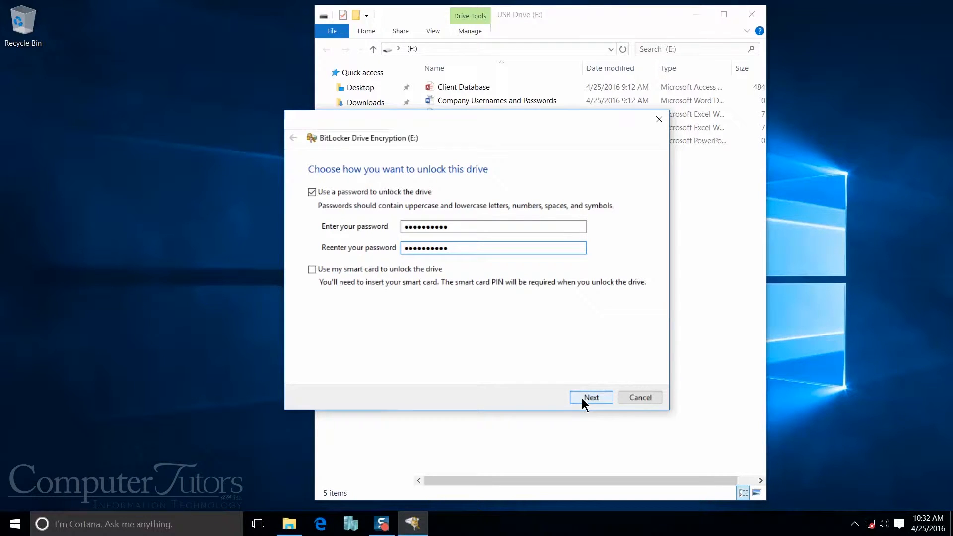
pyautogui.click(590, 397)
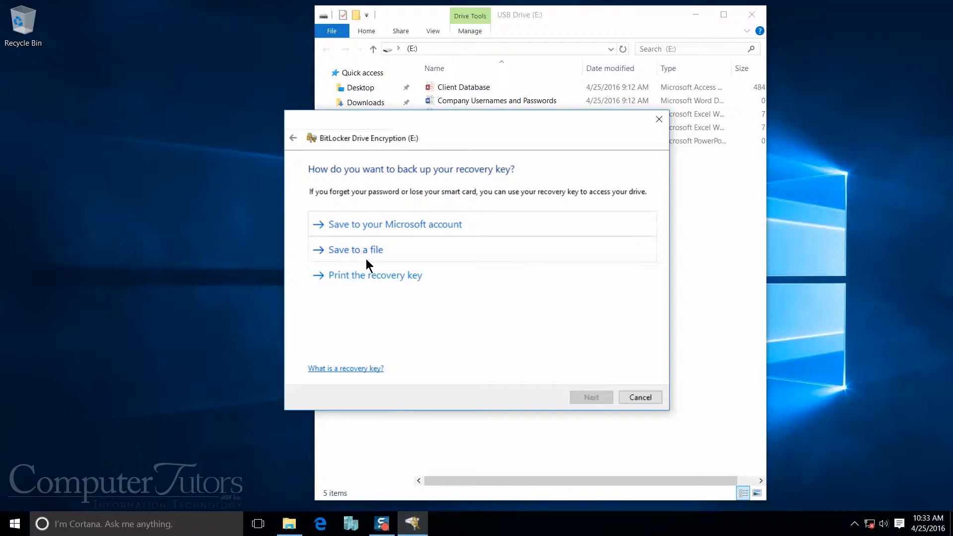
pyautogui.moveTo(374, 274)
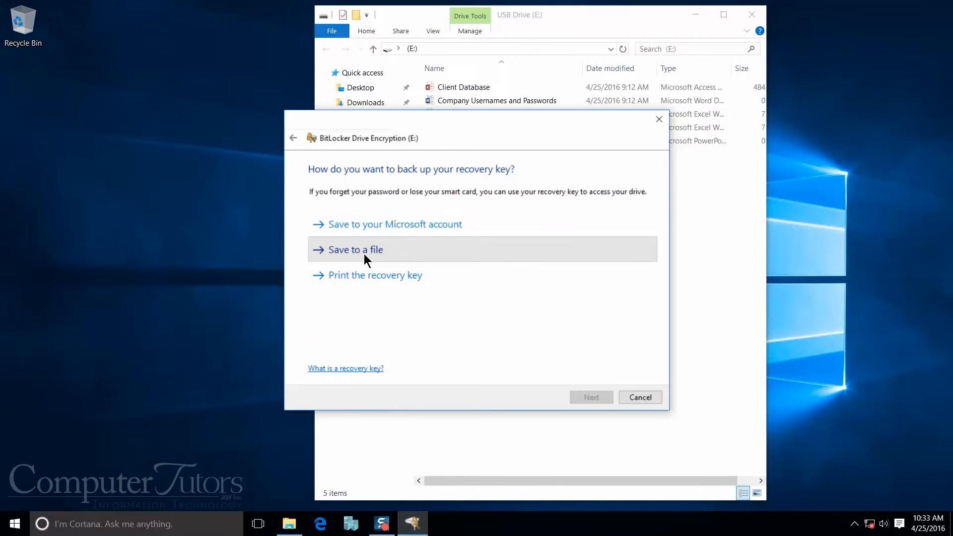
# Save the E: recovery key as a text file on the Desktop and continue.
pyautogui.click(355, 249)
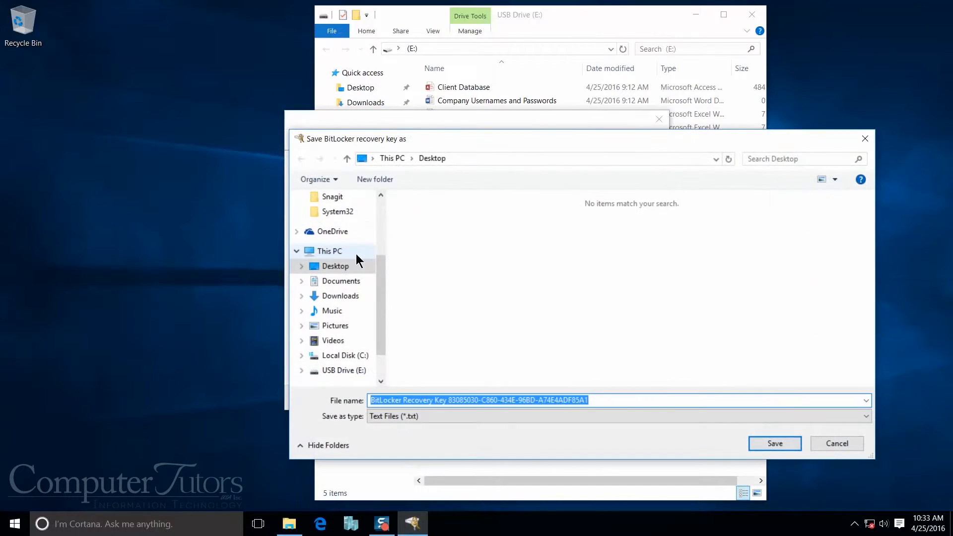
pyautogui.click(335, 266)
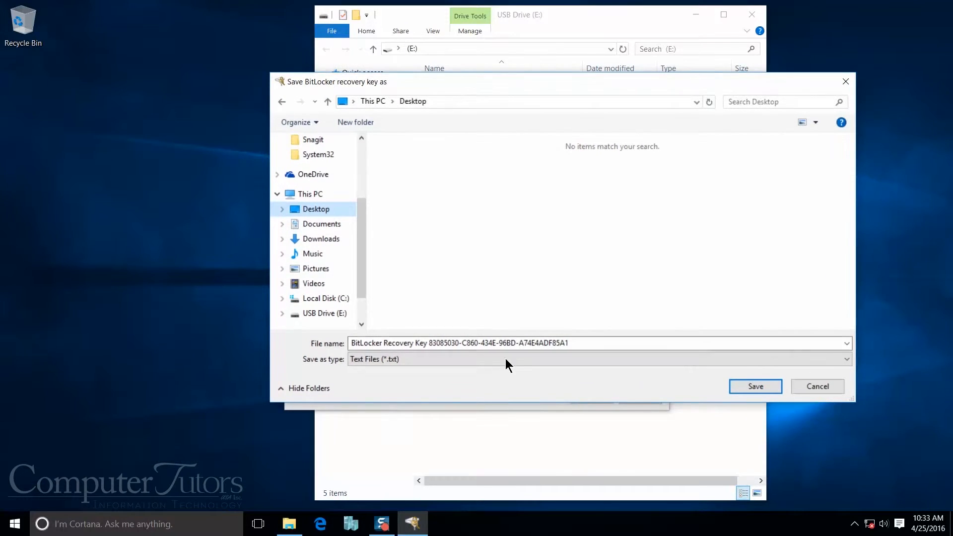
pyautogui.moveTo(527, 382)
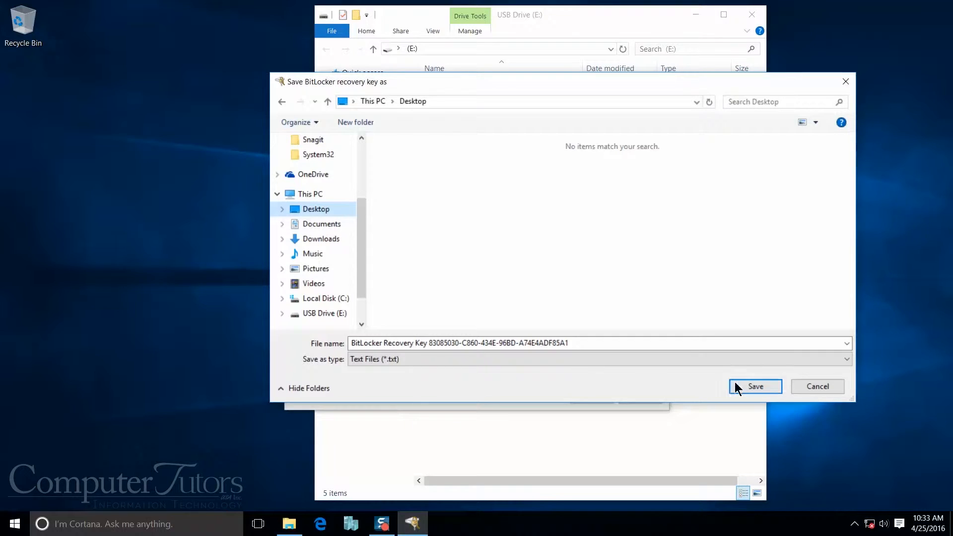
pyautogui.click(755, 387)
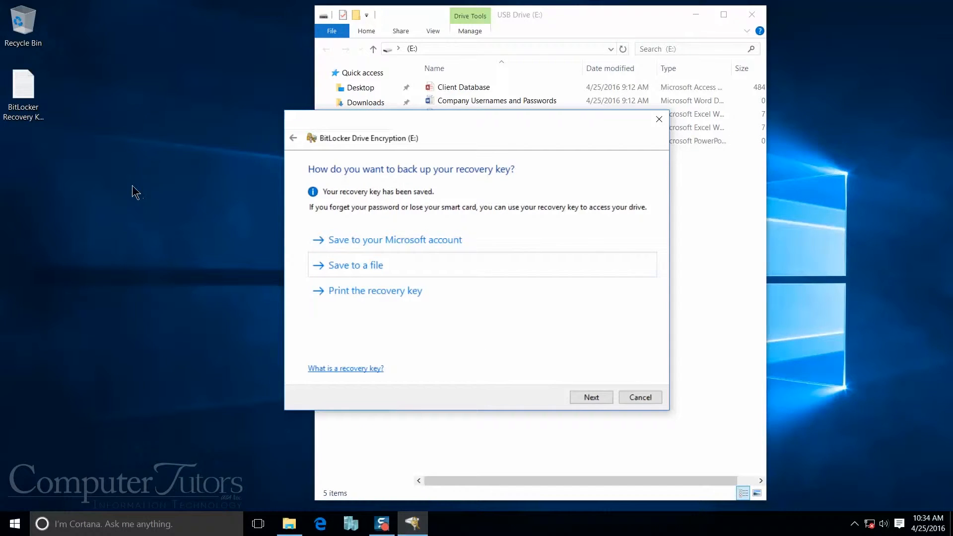
pyautogui.click(22, 91)
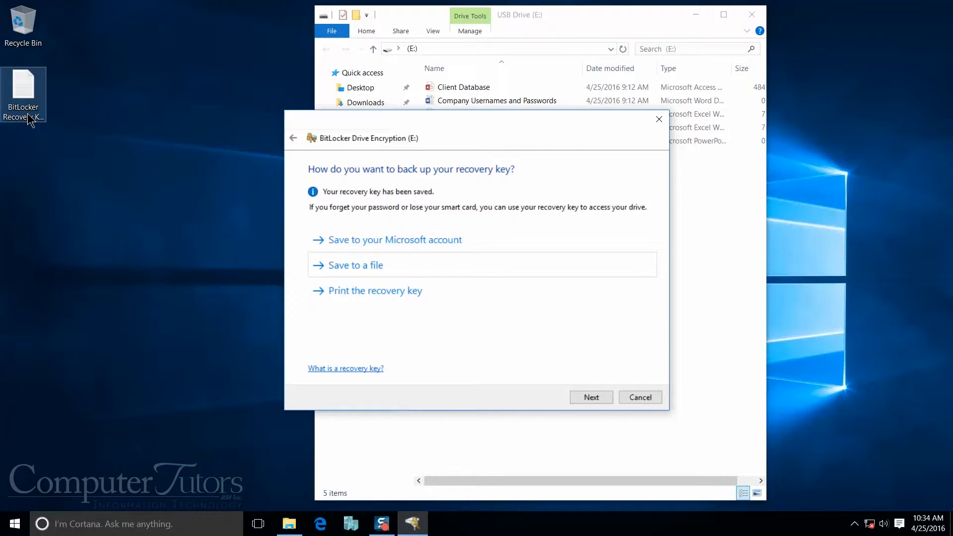
pyautogui.moveTo(458, 335)
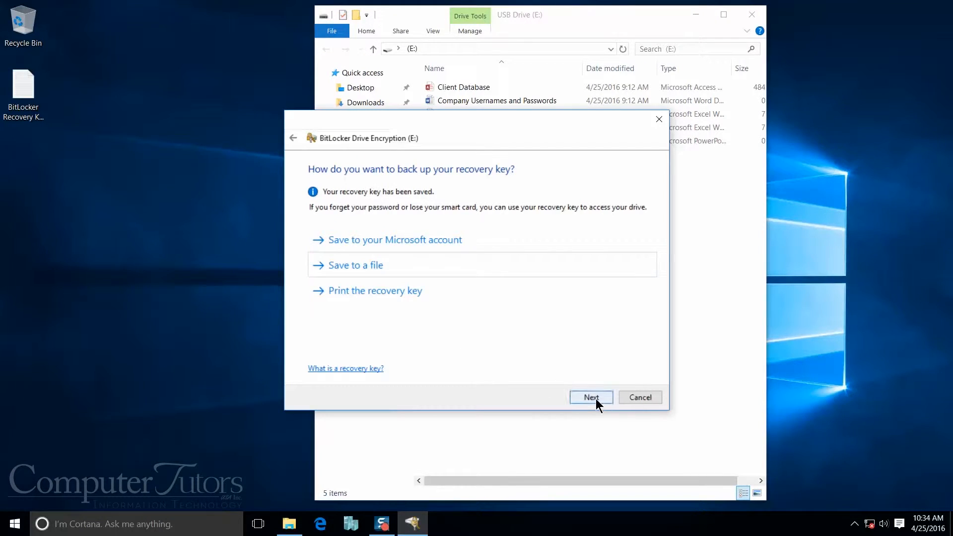
pyautogui.click(589, 397)
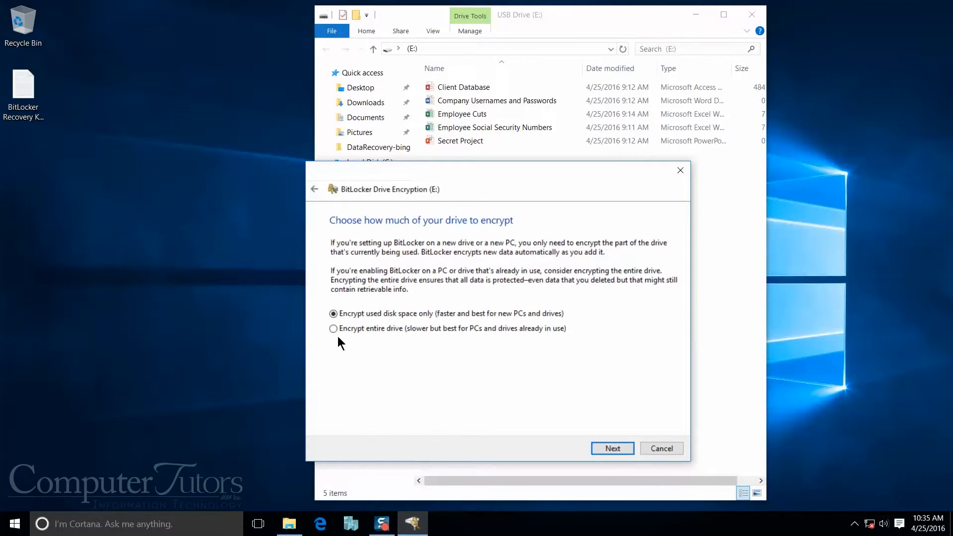
# Choose 'Encrypt entire drive' and 'Compatible mode', then start encrypting drive E:.
pyautogui.click(333, 328)
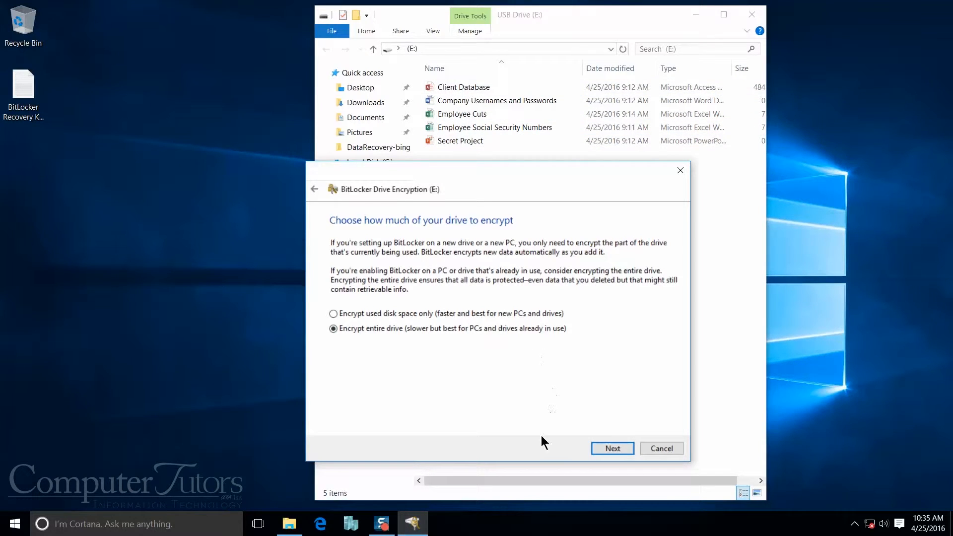
pyautogui.click(612, 448)
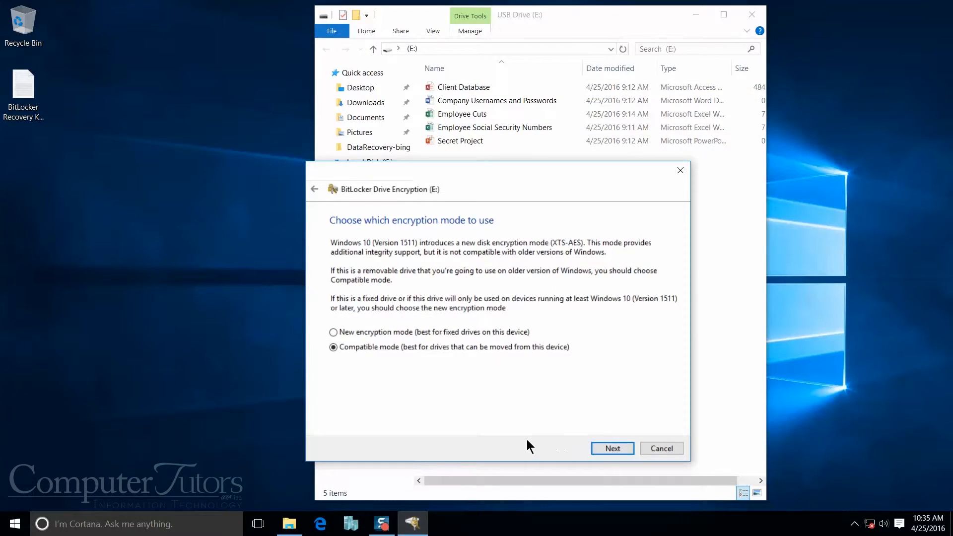
pyautogui.moveTo(498, 416)
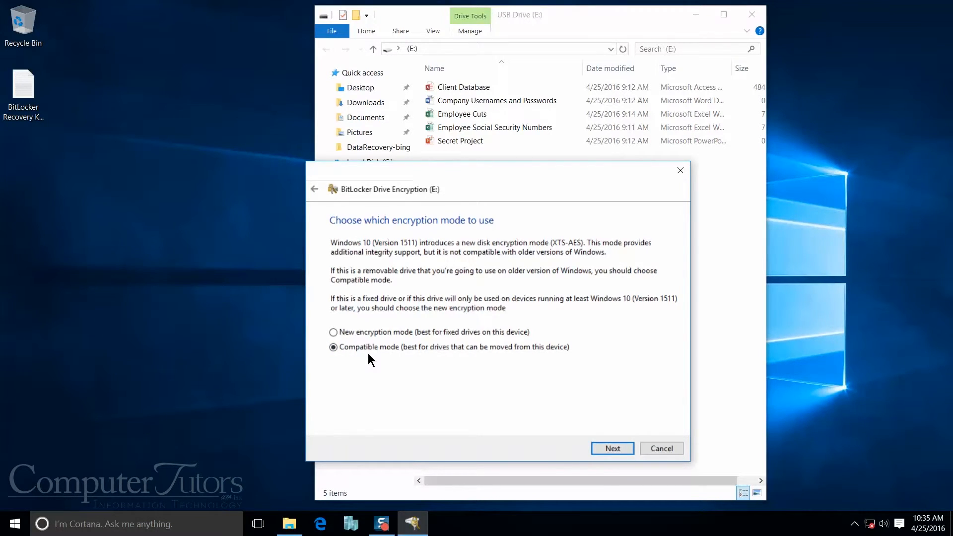
pyautogui.click(611, 447)
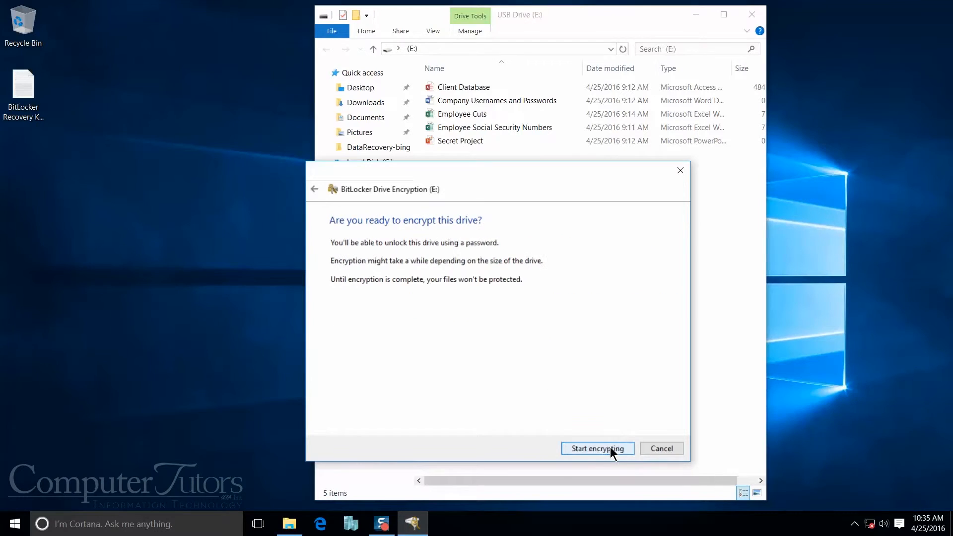
pyautogui.moveTo(493, 451)
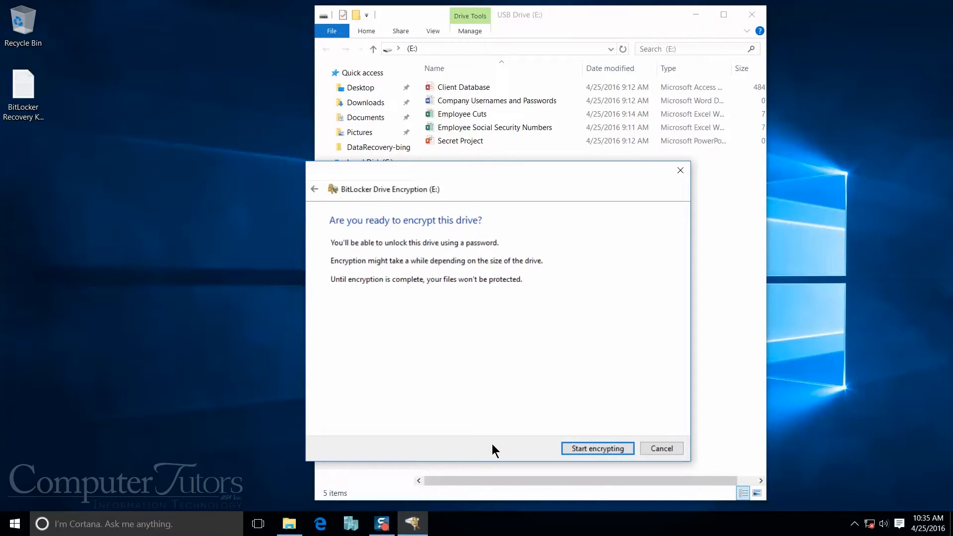
pyautogui.moveTo(551, 453)
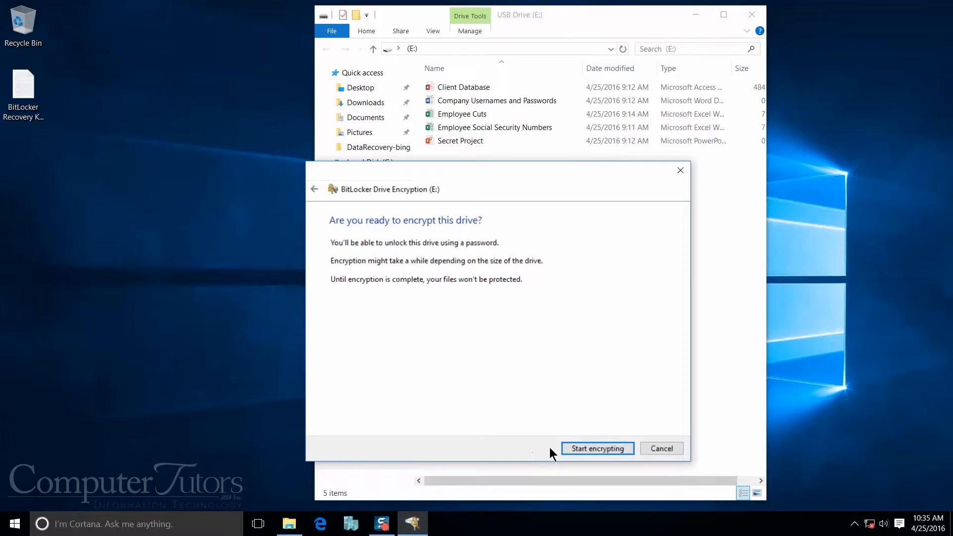
pyautogui.click(596, 448)
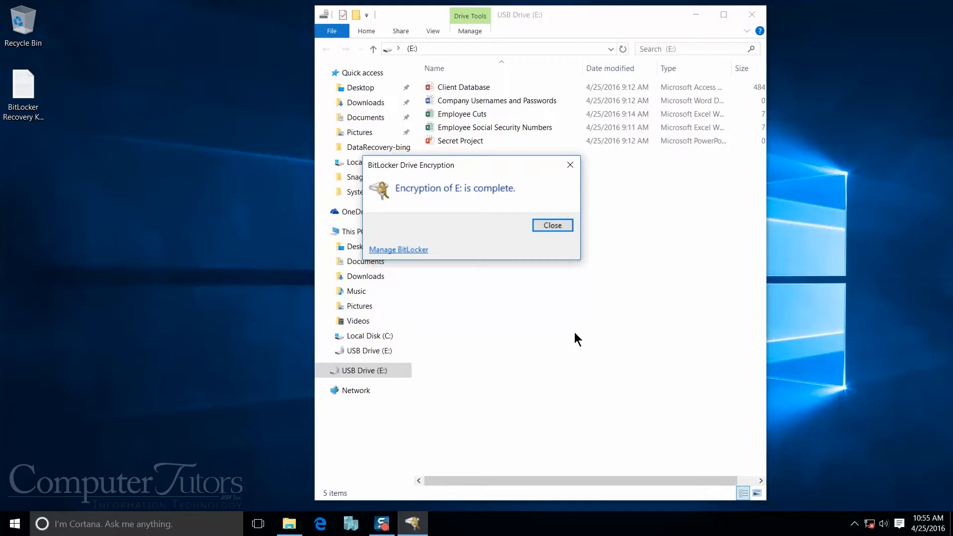
# Close the 'Encryption of E: is complete' notice.
pyautogui.click(551, 225)
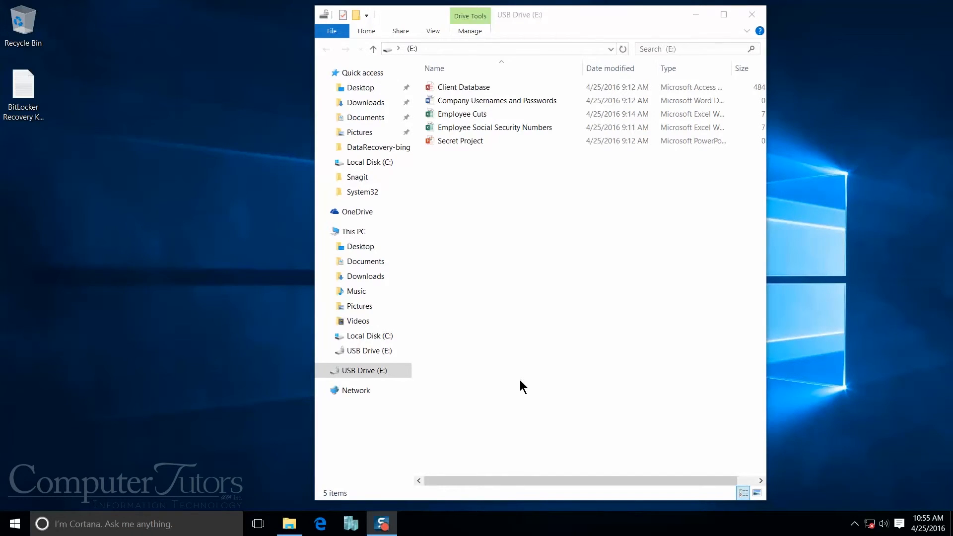
# Open locked drive E: and enter its BitLocker password to unlock it.
pyautogui.click(750, 14)
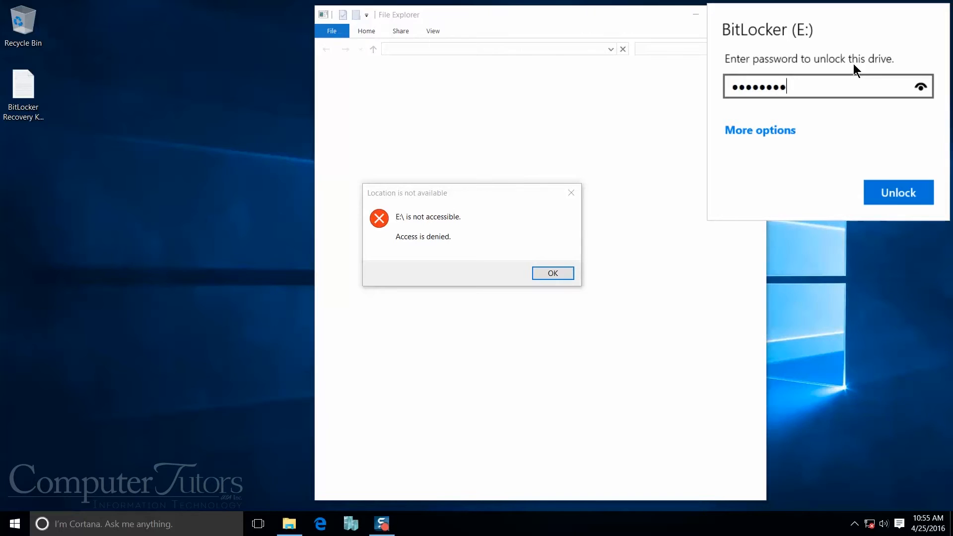
pyautogui.write('••')
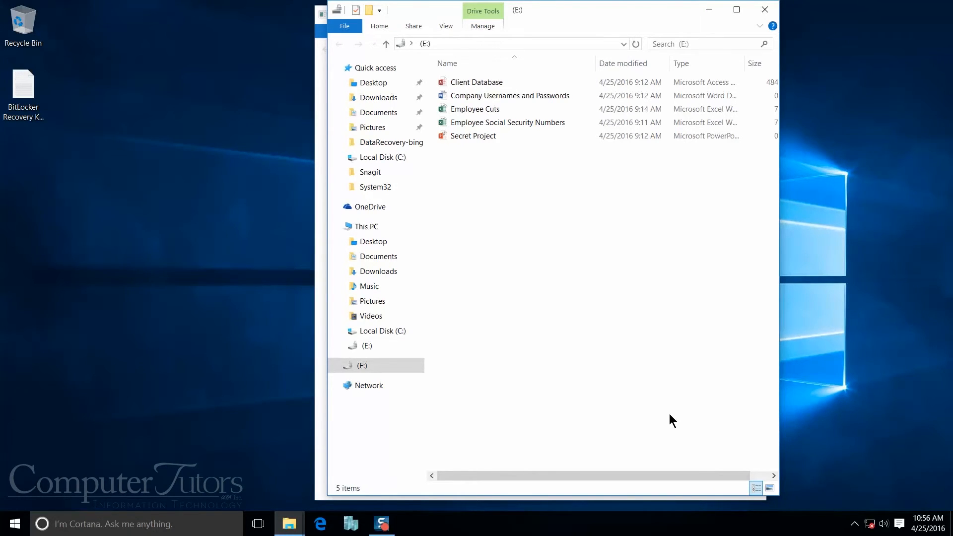
pyautogui.moveTo(577, 408)
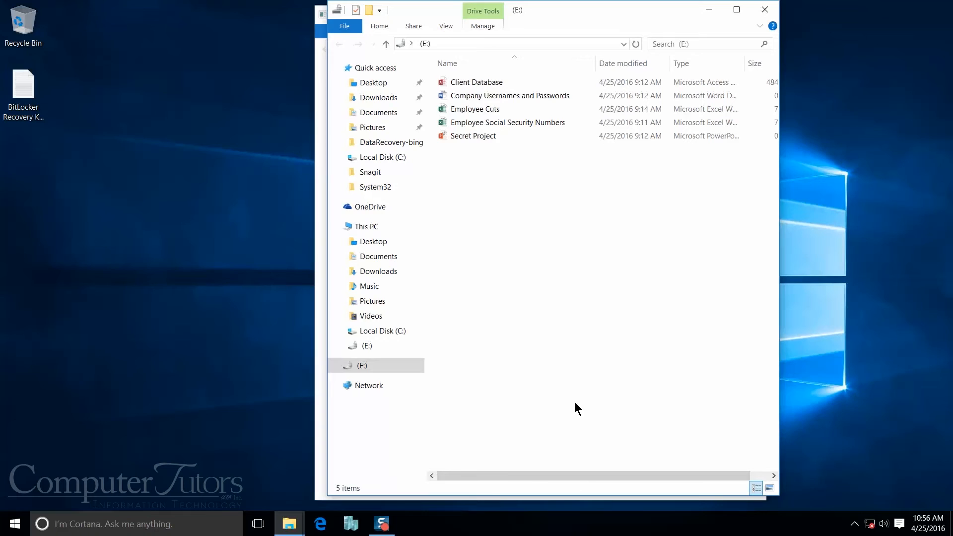
# Open Manage BitLocker for drive E: from the navigation pane.
pyautogui.click(368, 365)
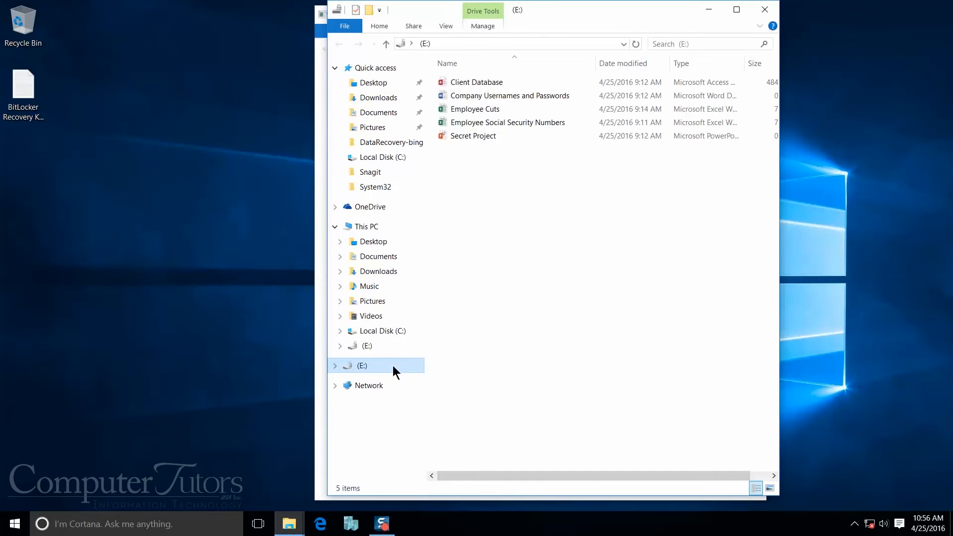
pyautogui.rightClick(361, 365)
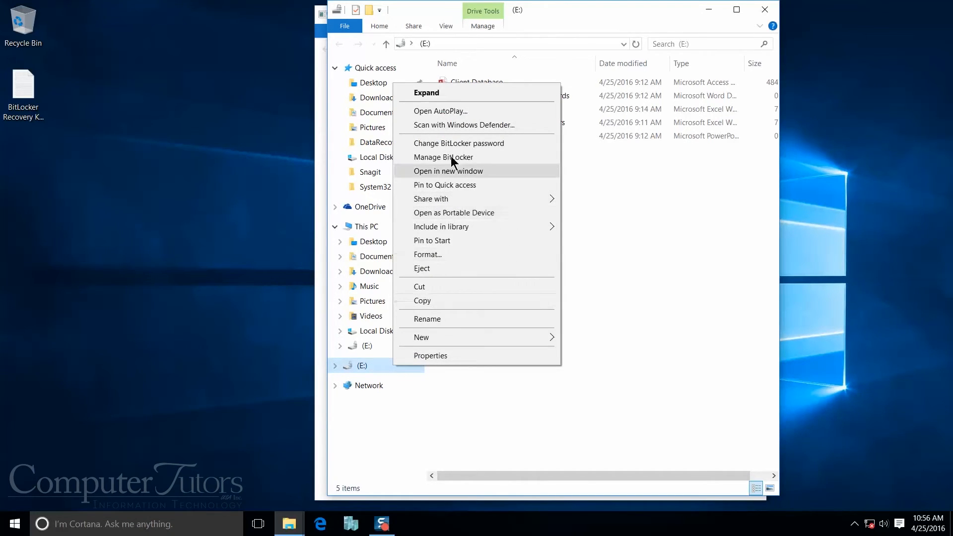
pyautogui.moveTo(444, 157)
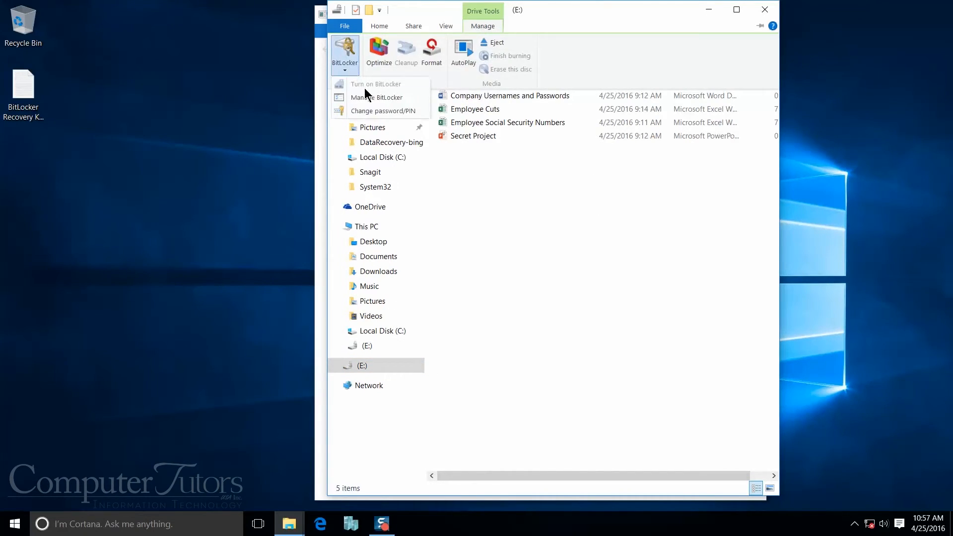
pyautogui.click(379, 97)
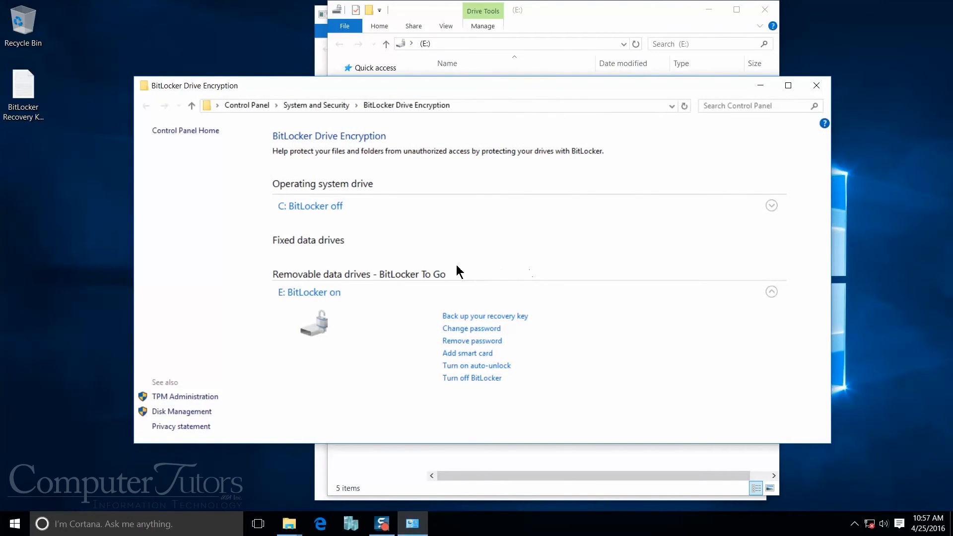
pyautogui.moveTo(471, 377)
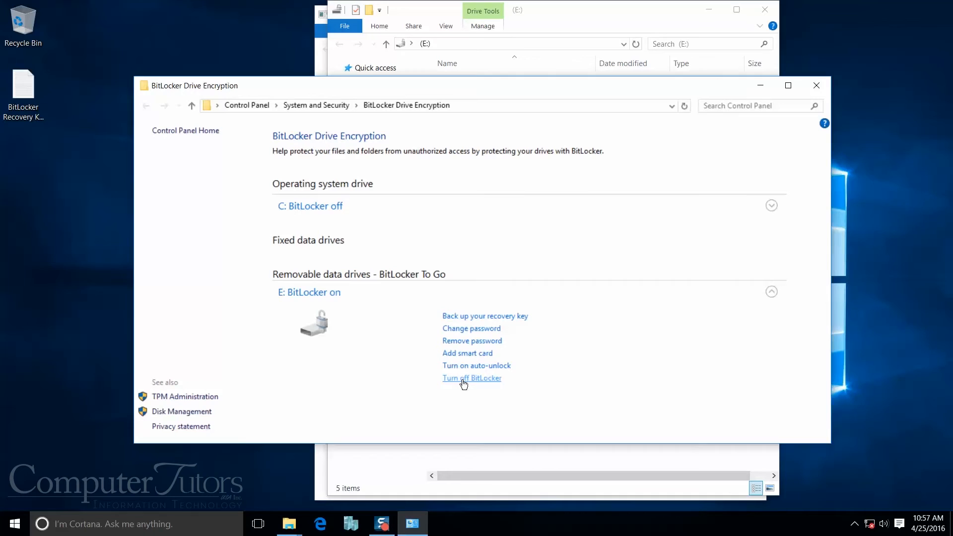
# Turn off BitLocker for drive E: and confirm decryption.
pyautogui.click(471, 377)
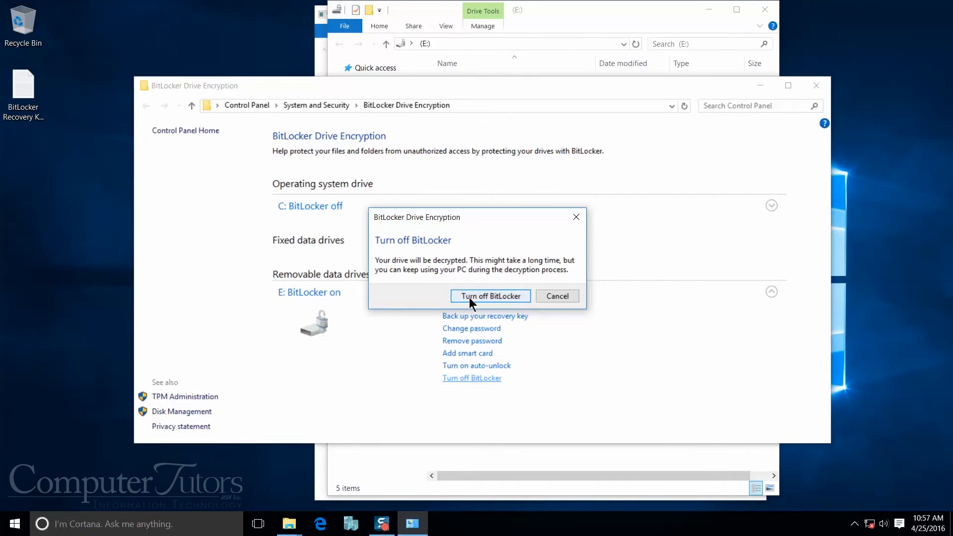
pyautogui.click(490, 295)
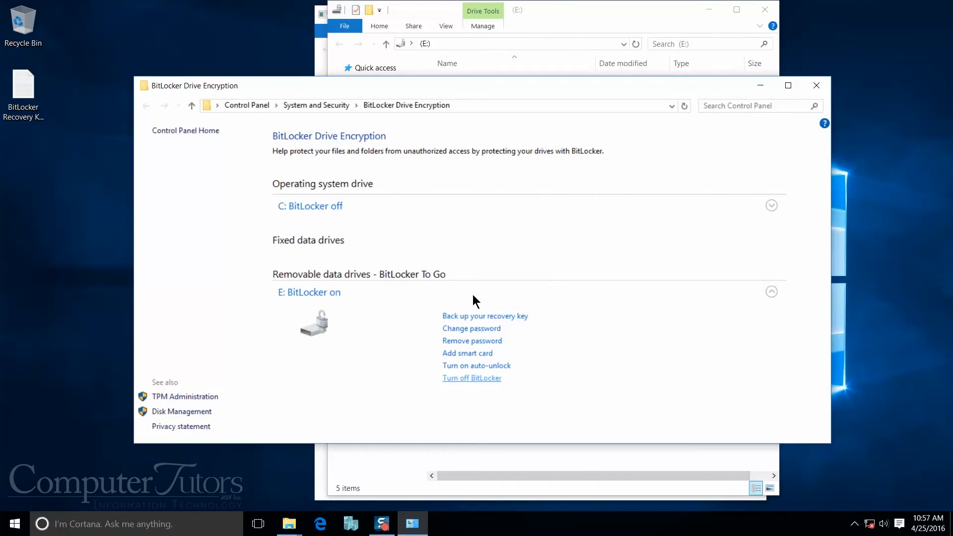
pyautogui.click(472, 377)
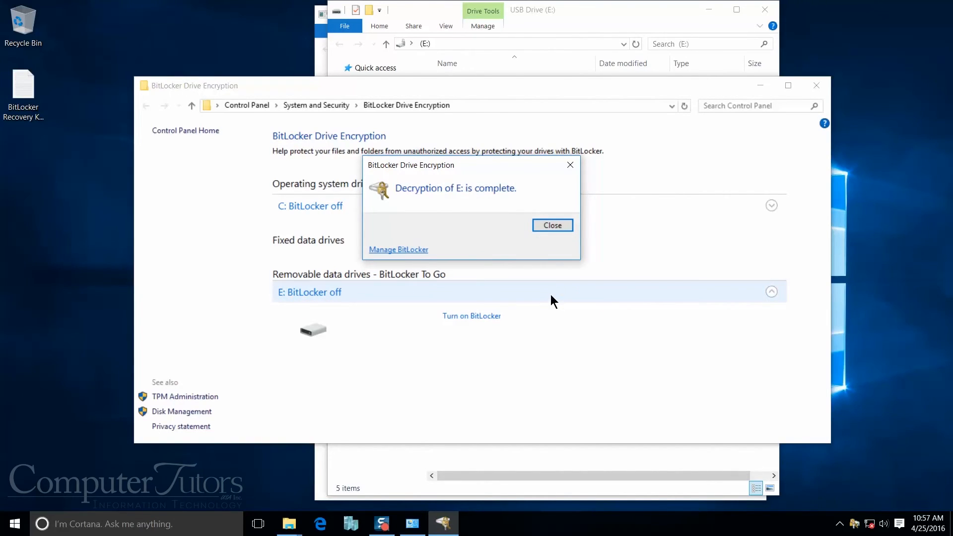
# Dismiss the decryption-complete and access-denied notices, then reopen drive E: in File Explorer.
pyautogui.click(551, 224)
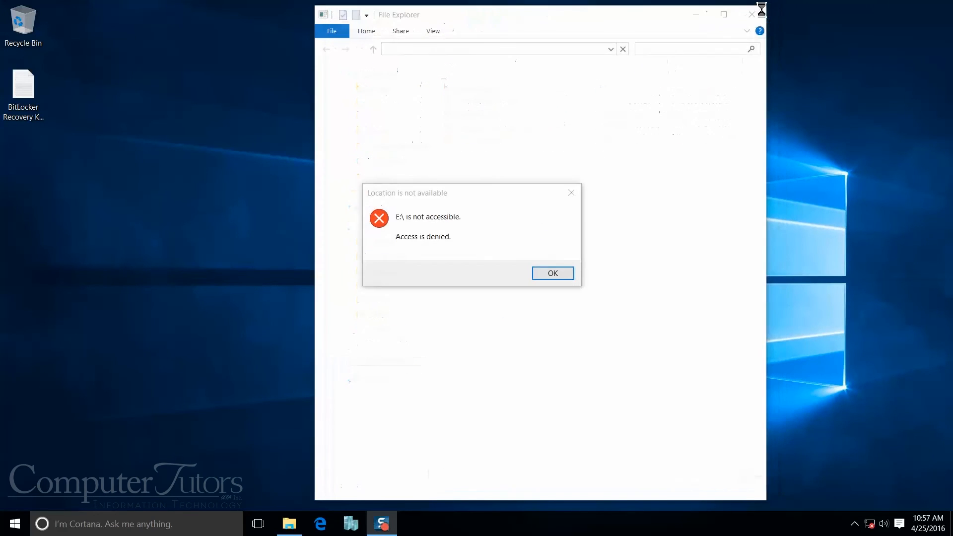
pyautogui.click(552, 273)
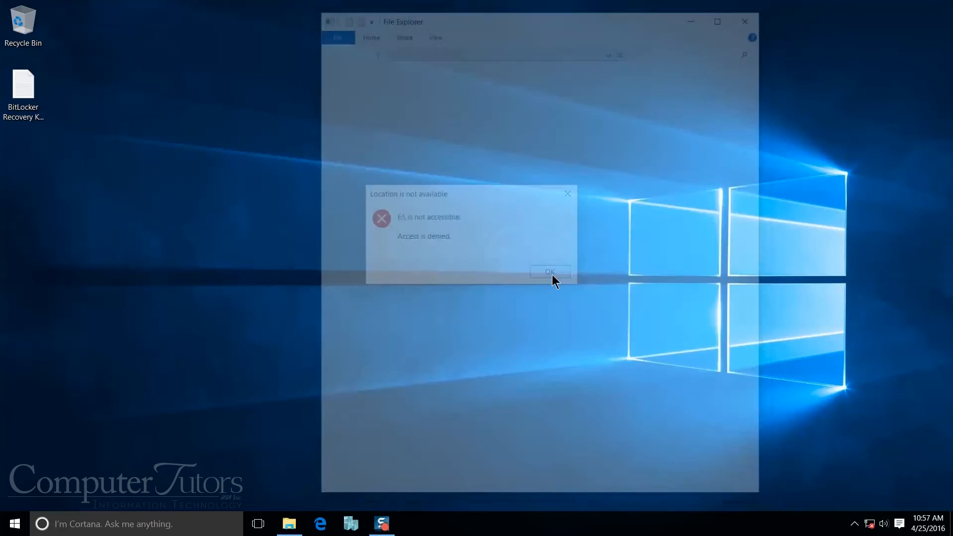
pyautogui.click(549, 271)
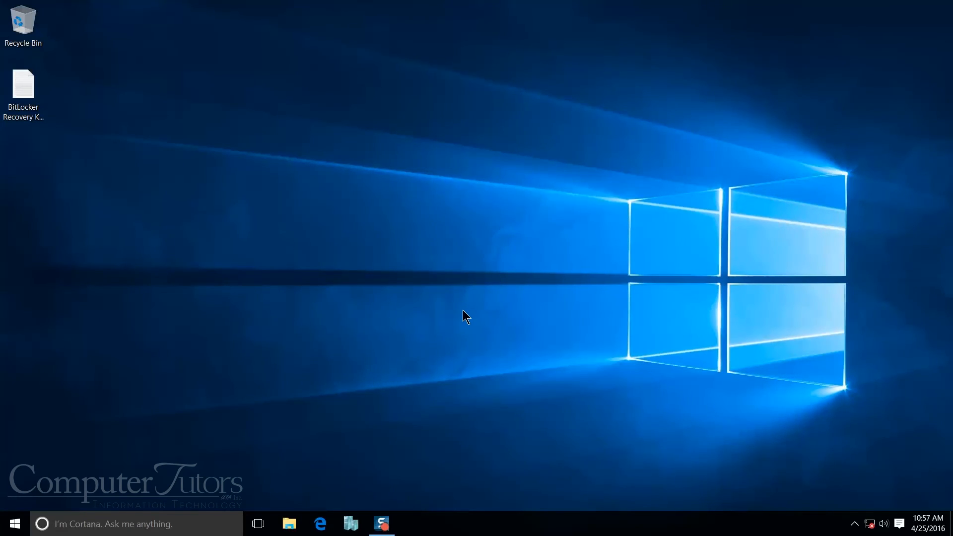
pyautogui.click(289, 523)
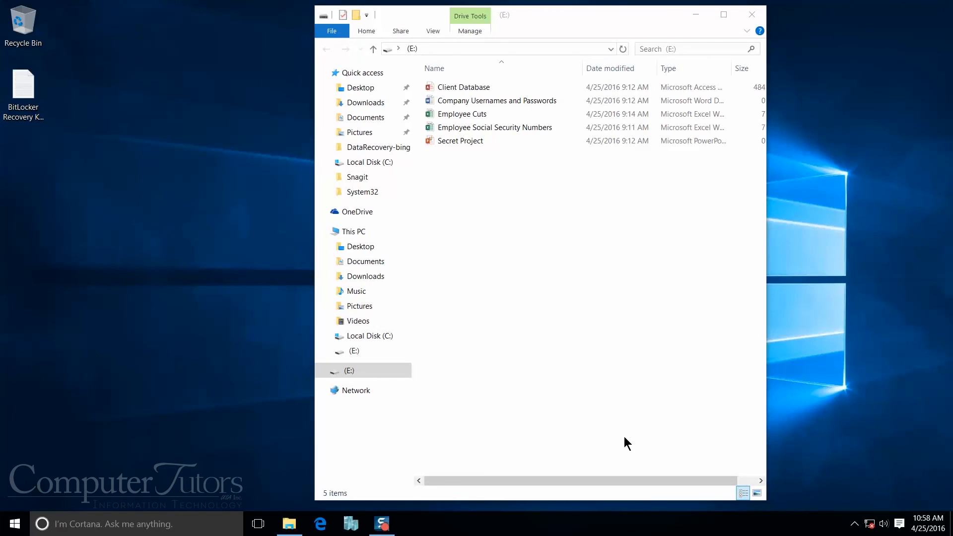